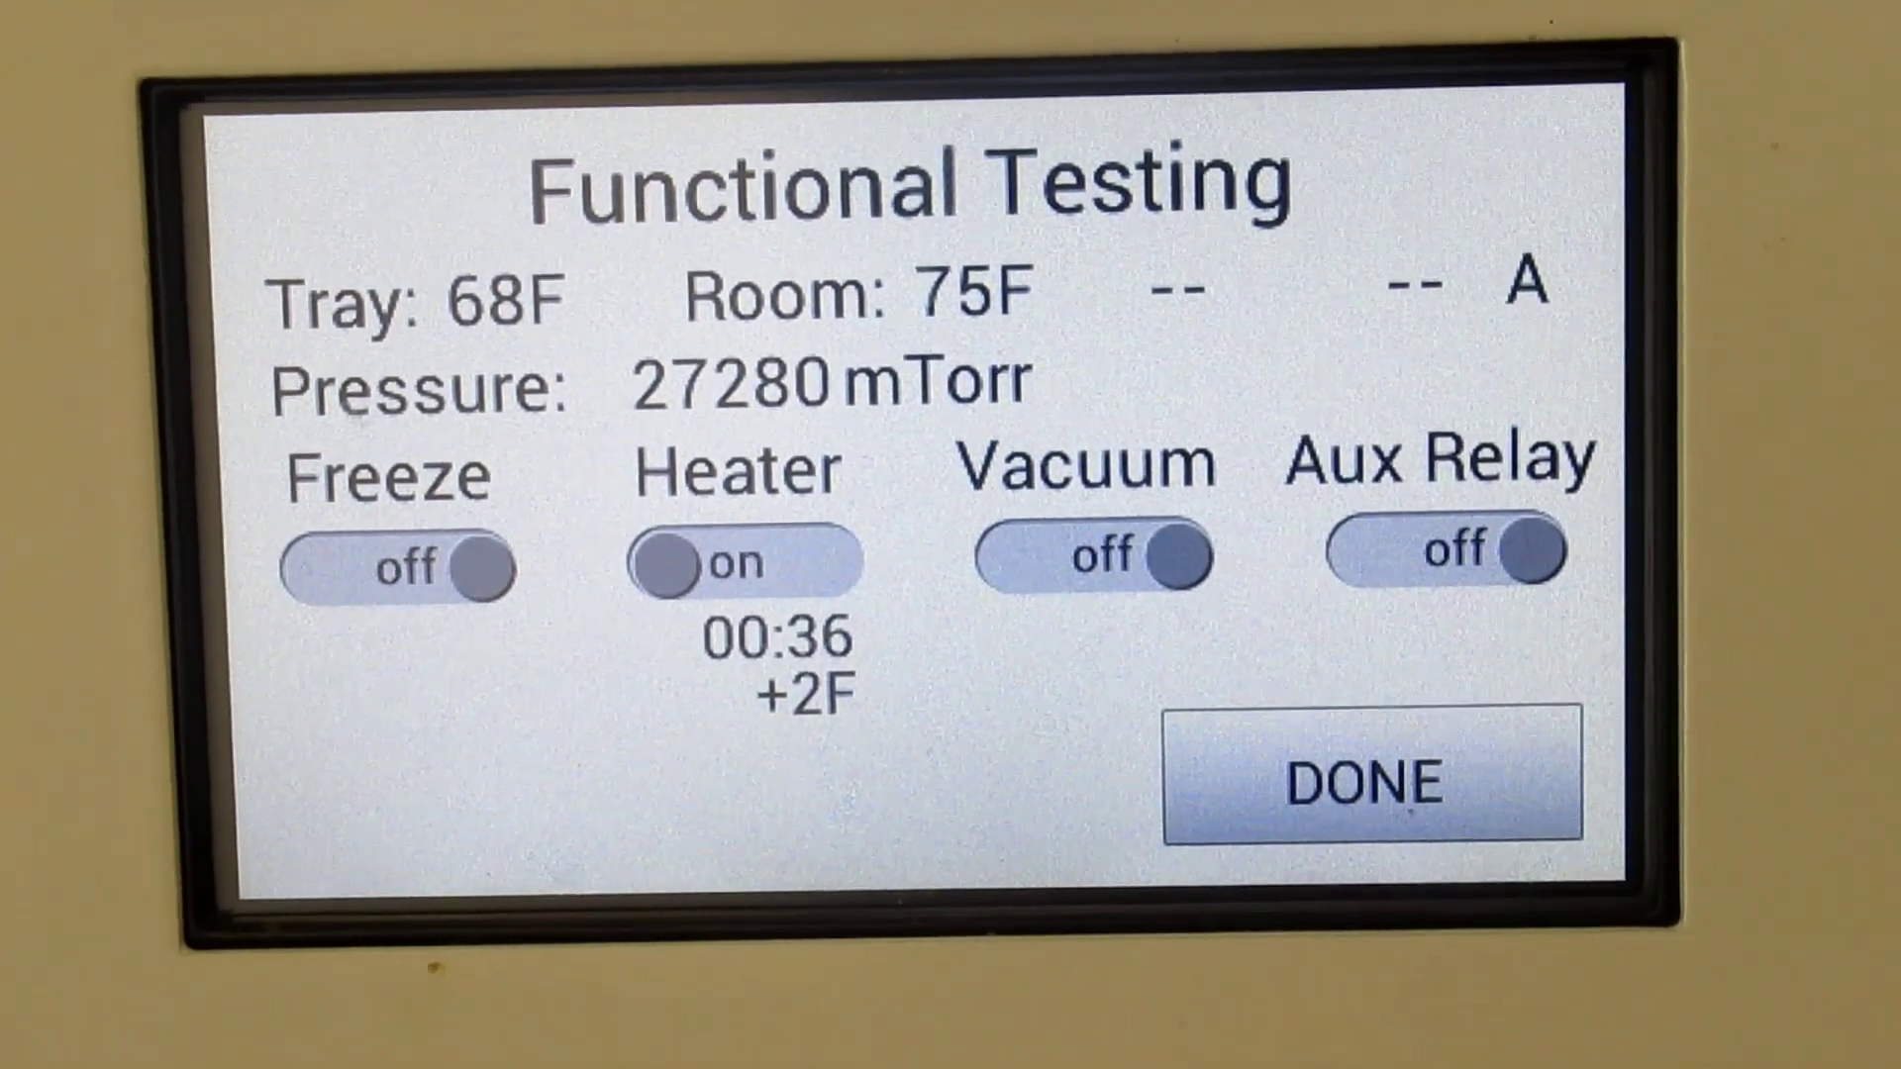
Switch the Heater test off and the Freeze test on to check the refrigeration
left_click(732, 563)
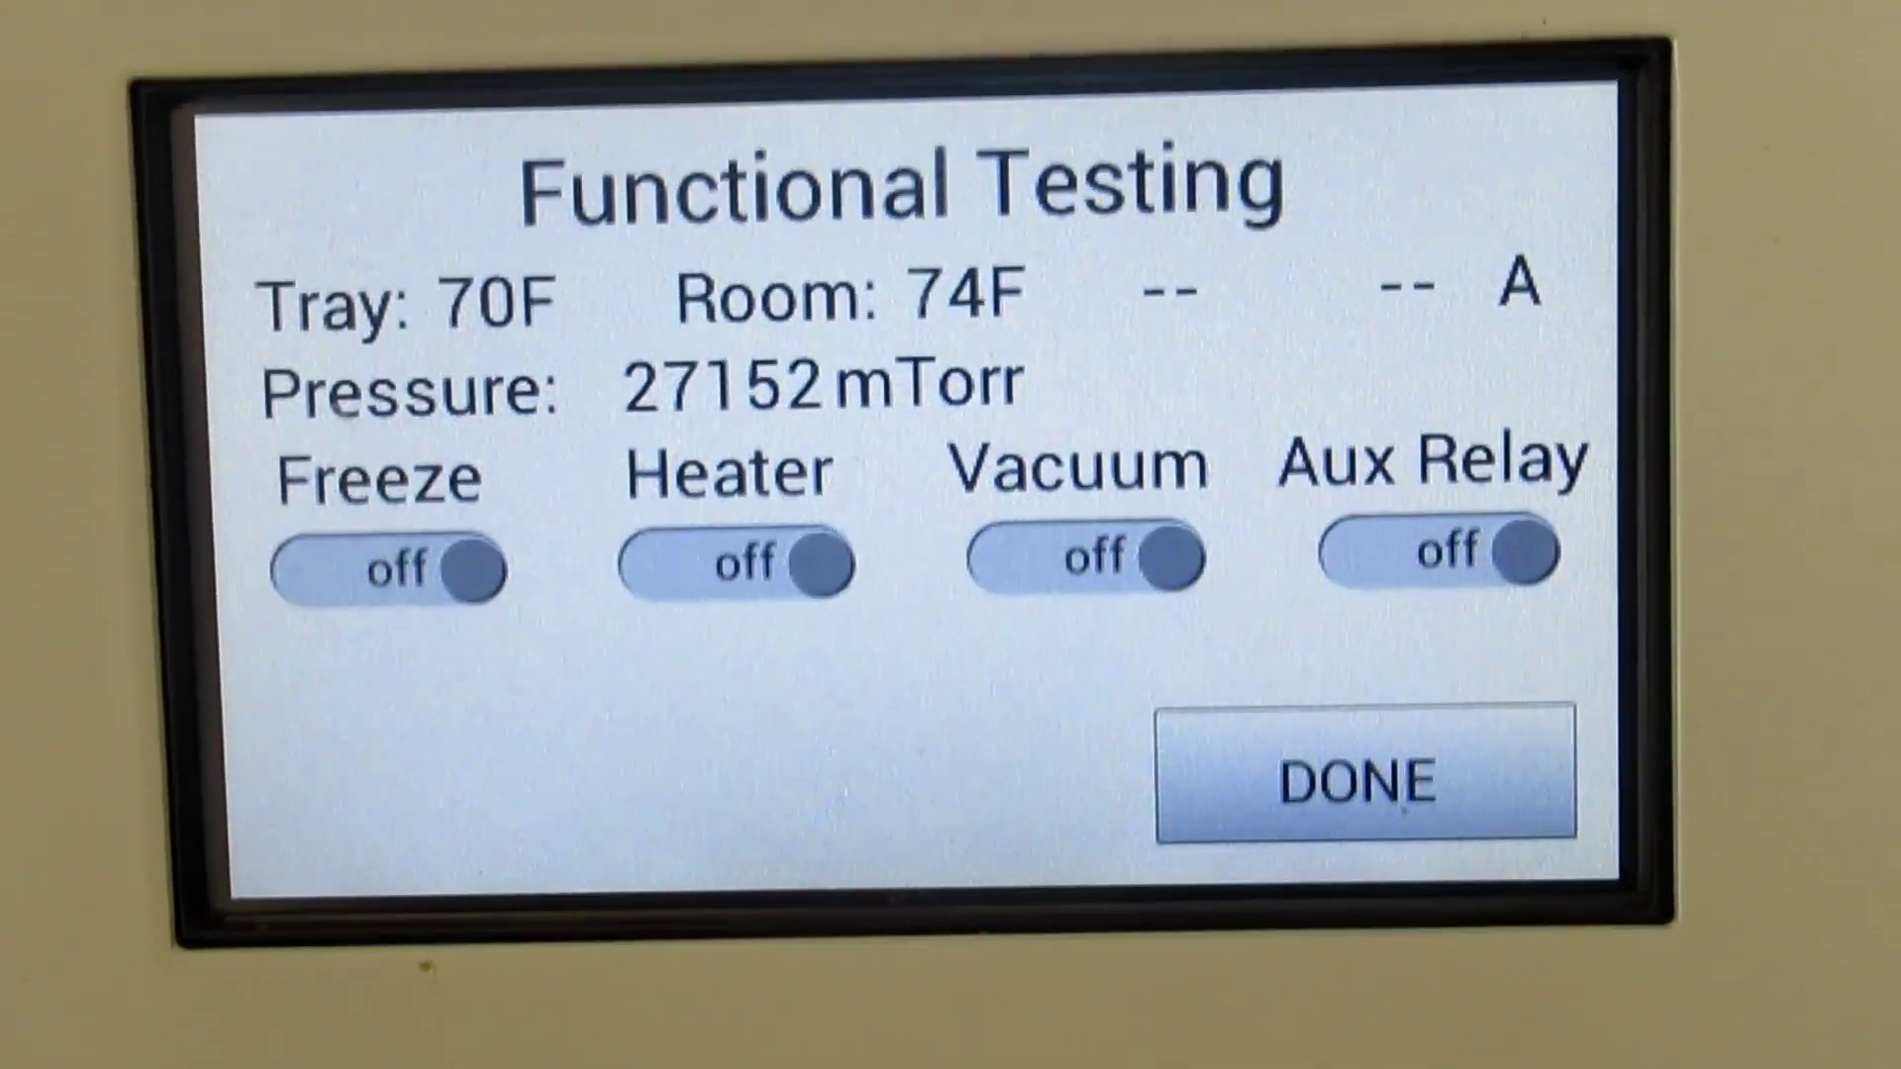
left_click(1085, 559)
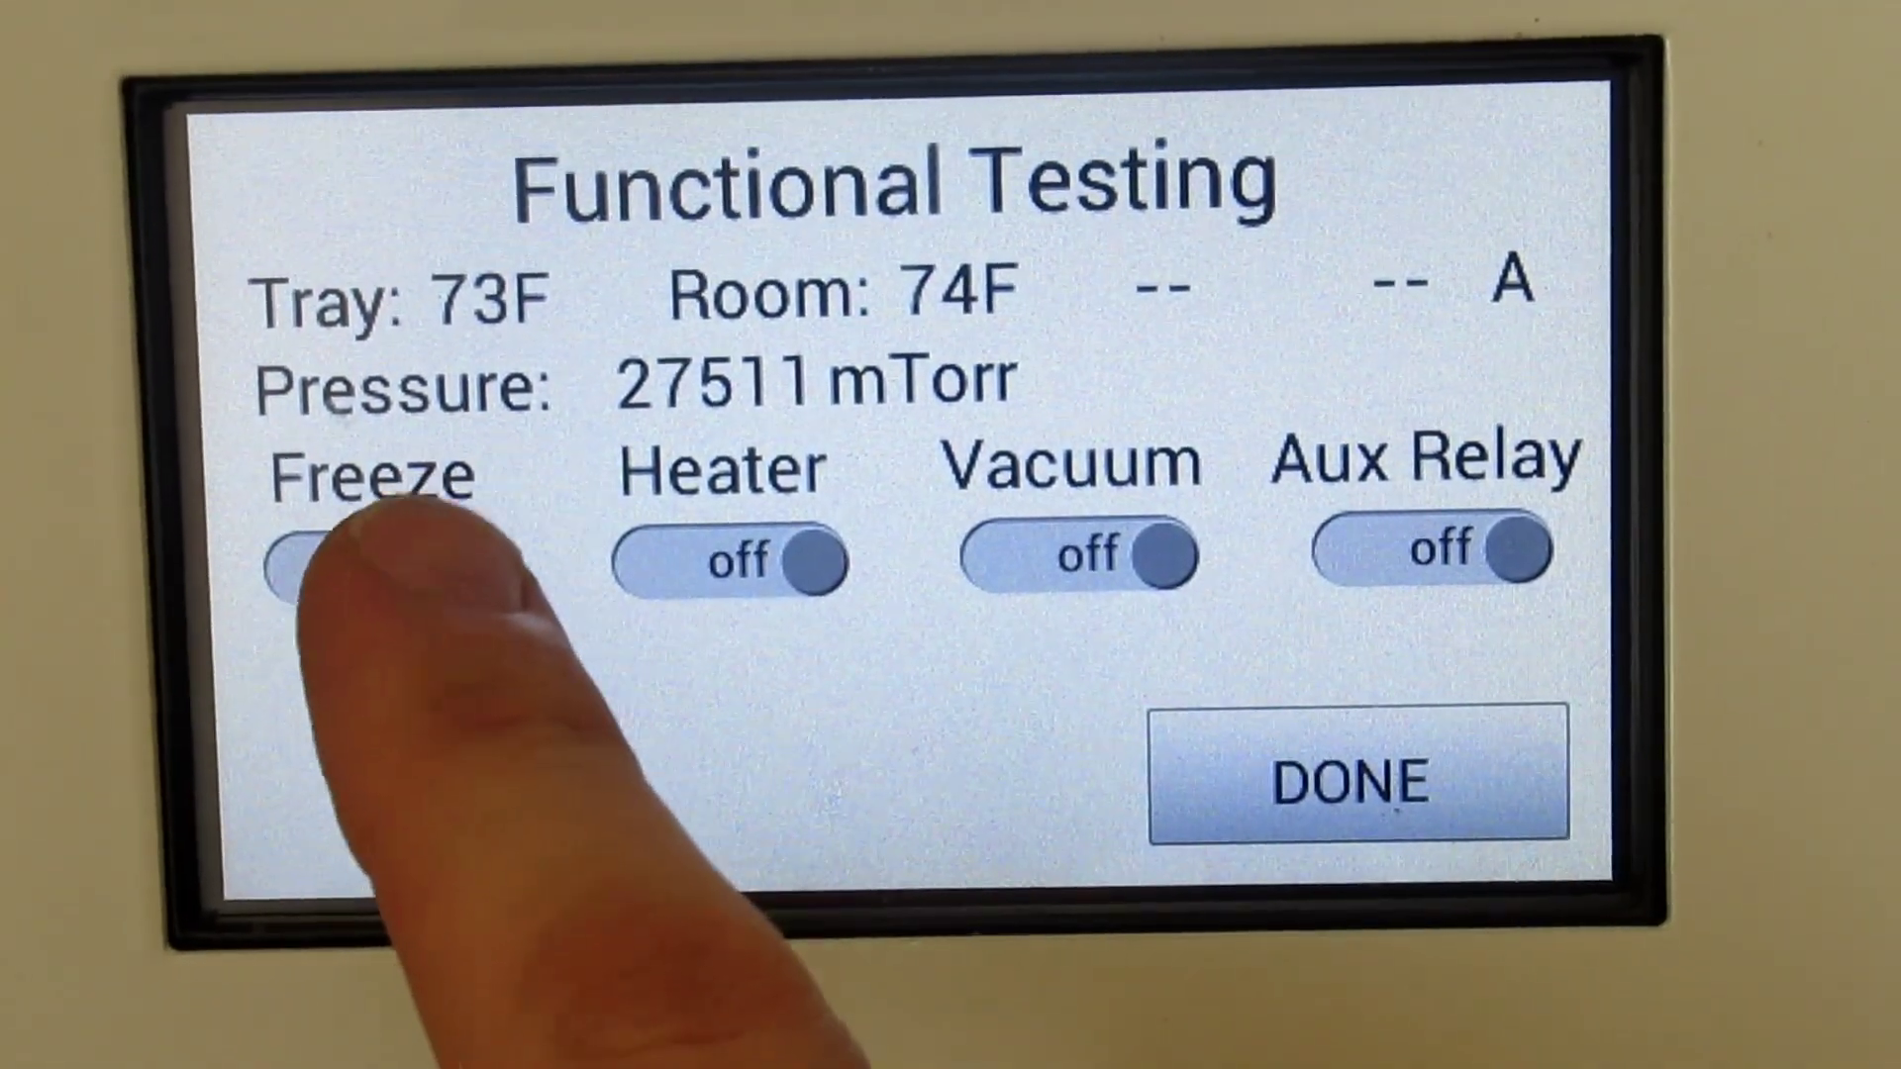
left_click(364, 578)
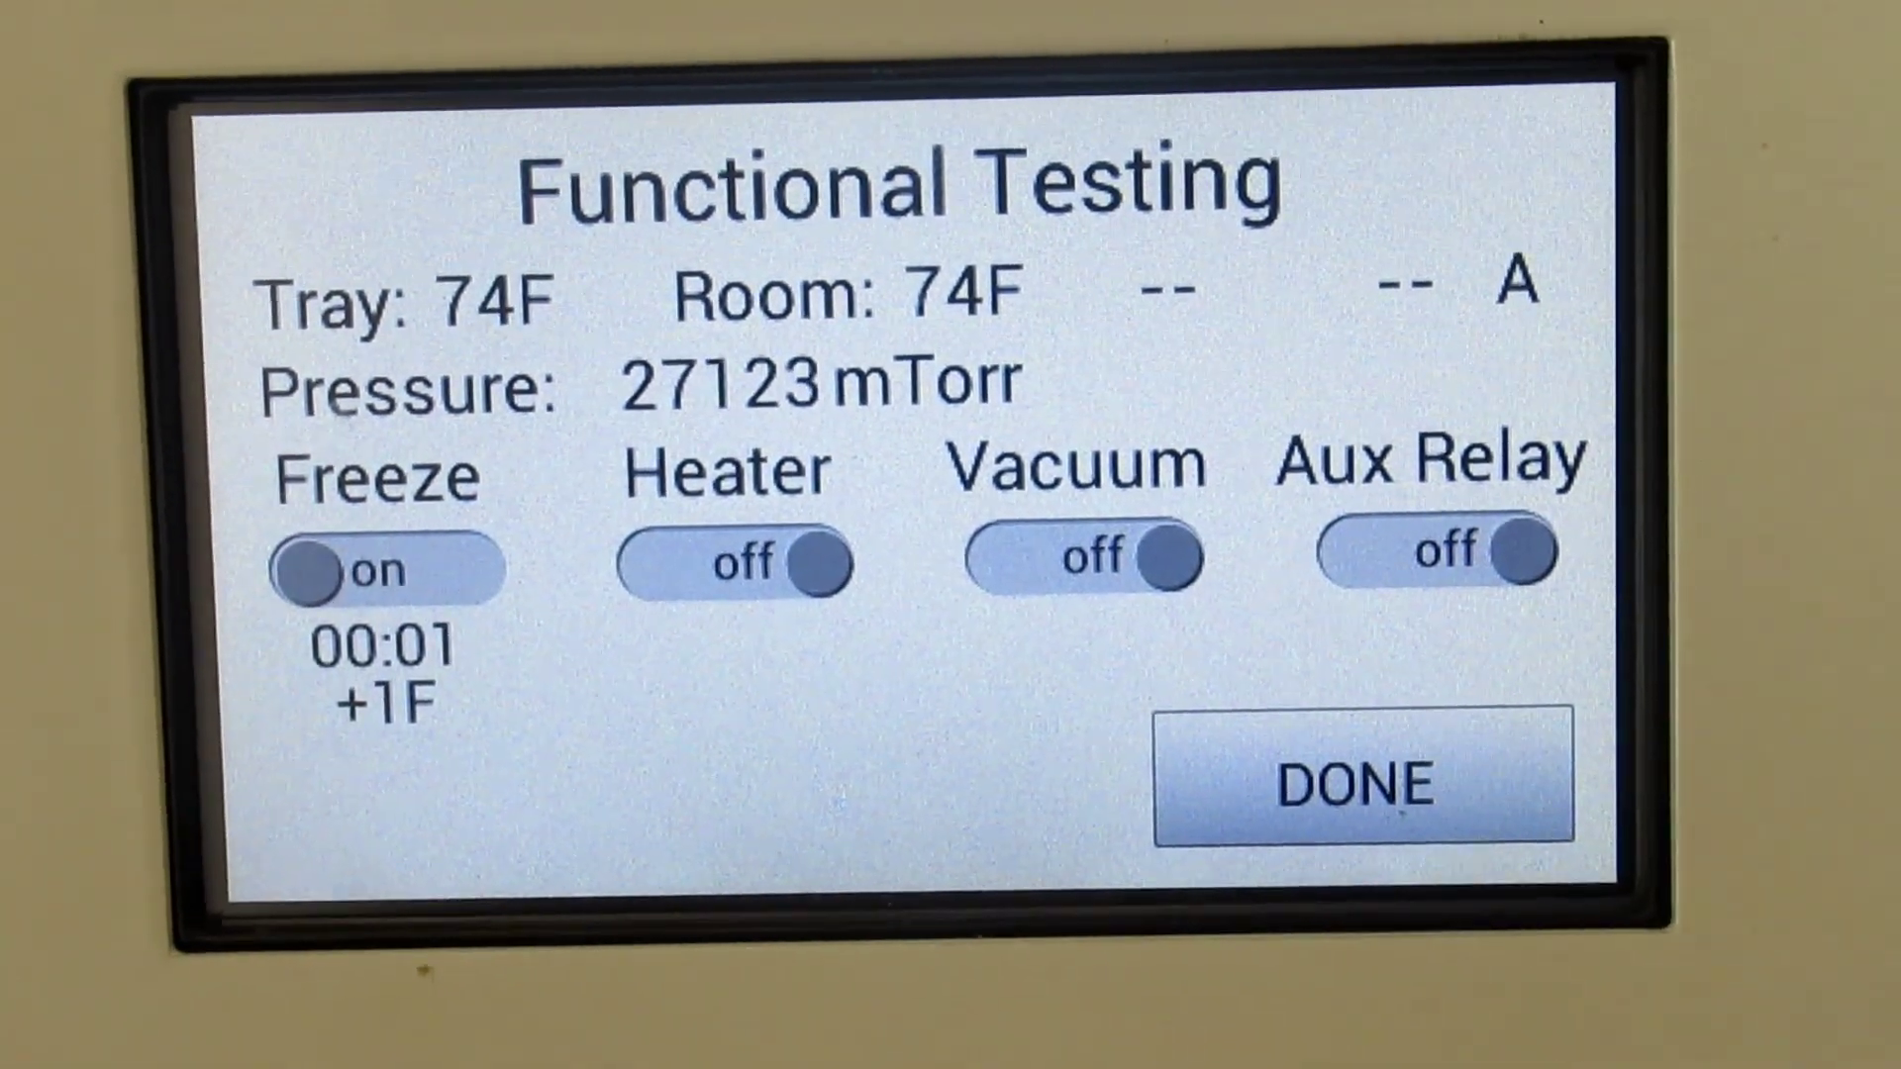